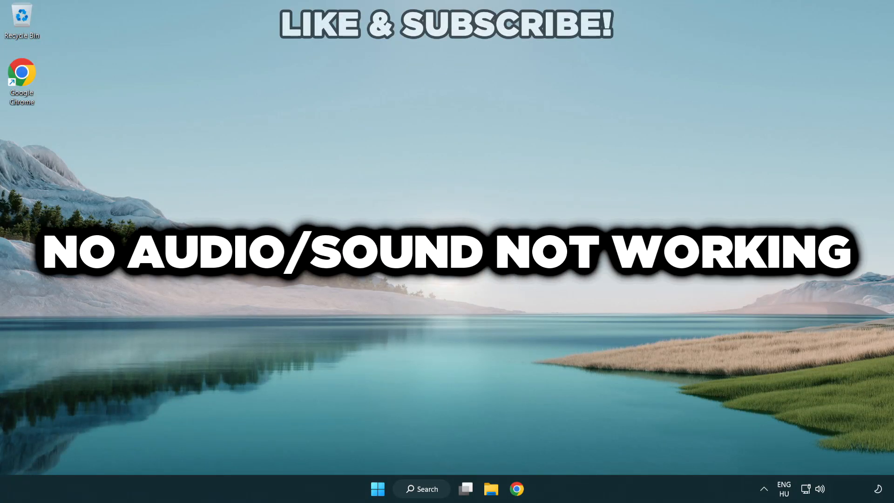
mouse_move(488, 285)
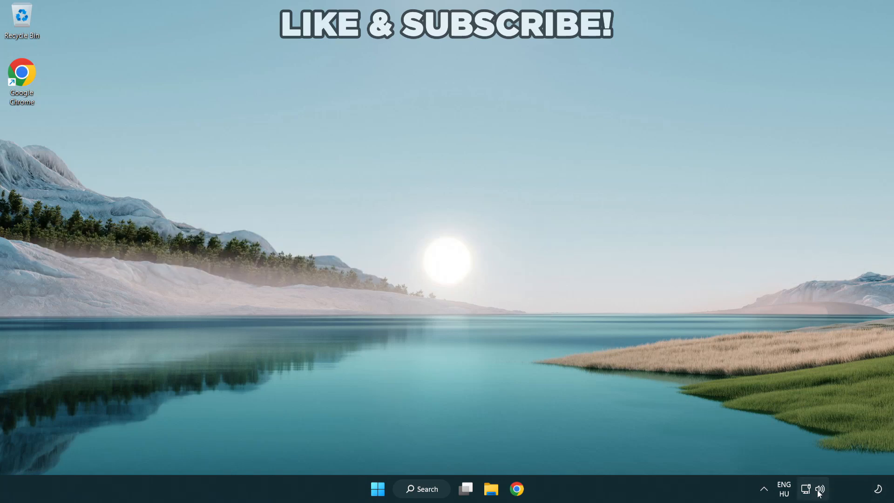
Step: From the Quick Settings audio device list, make Speakers (High Definition Audio Device) the output
left_click(815, 488)
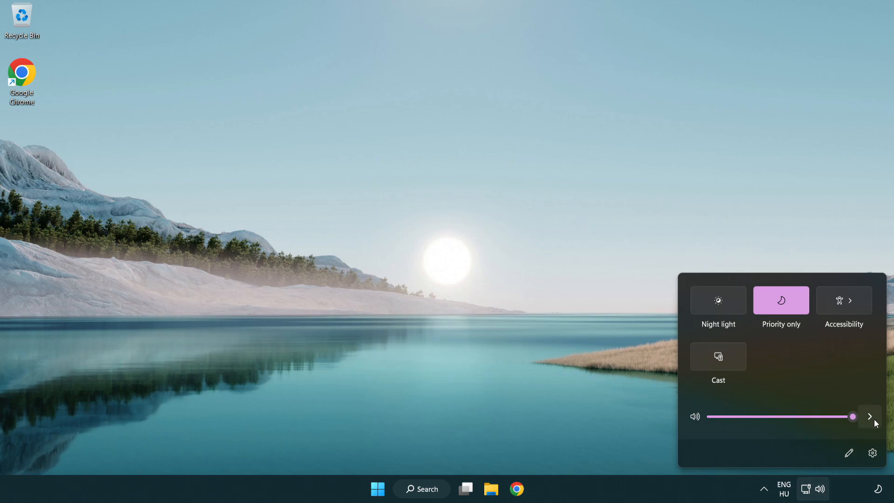
mouse_move(869, 416)
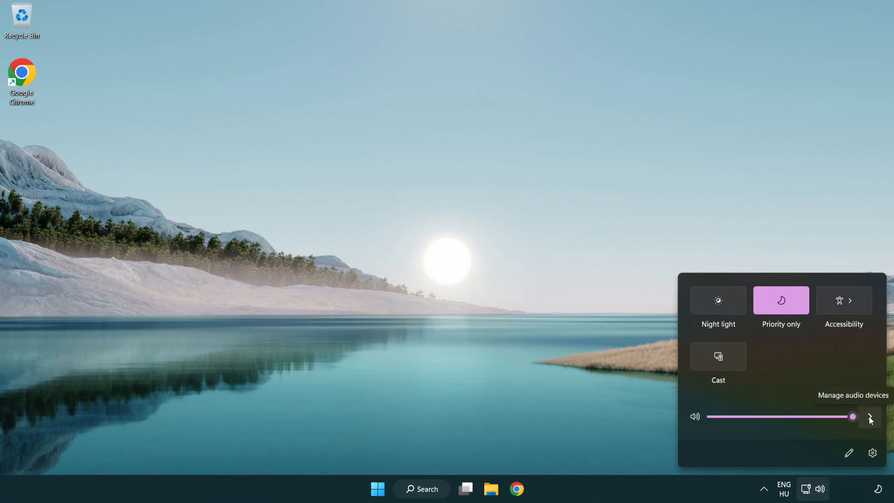
left_click(869, 416)
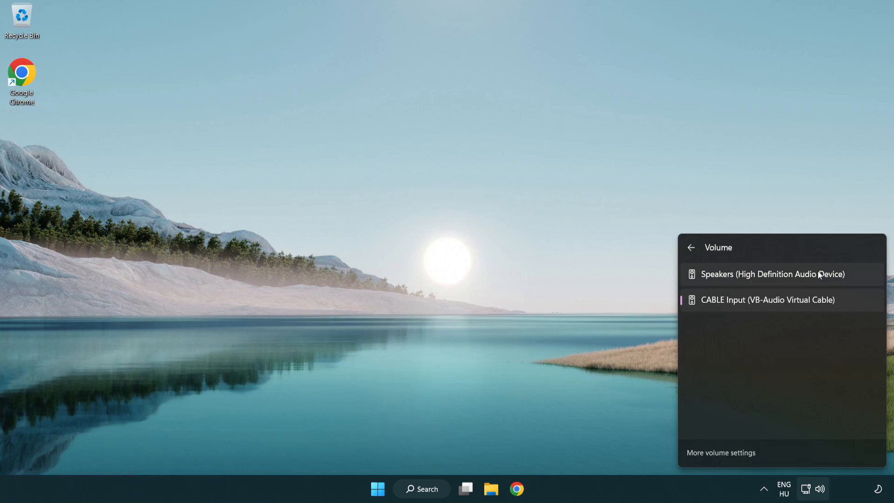
mouse_move(858, 292)
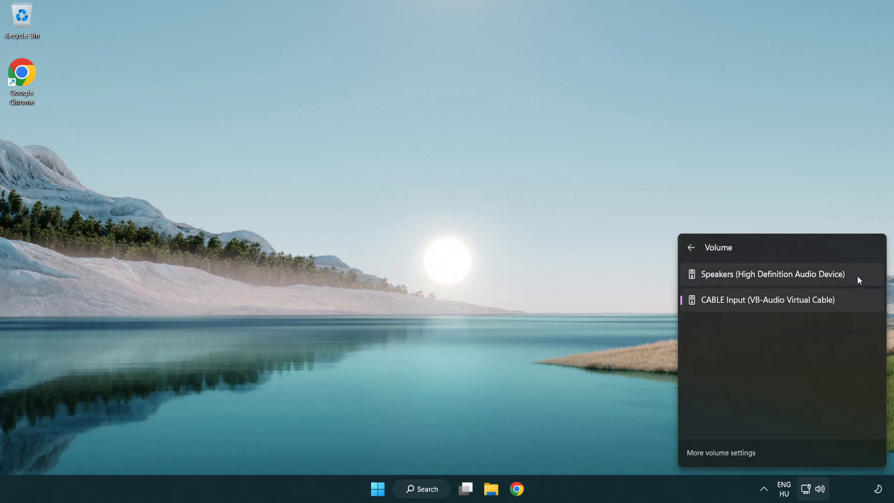
left_click(772, 274)
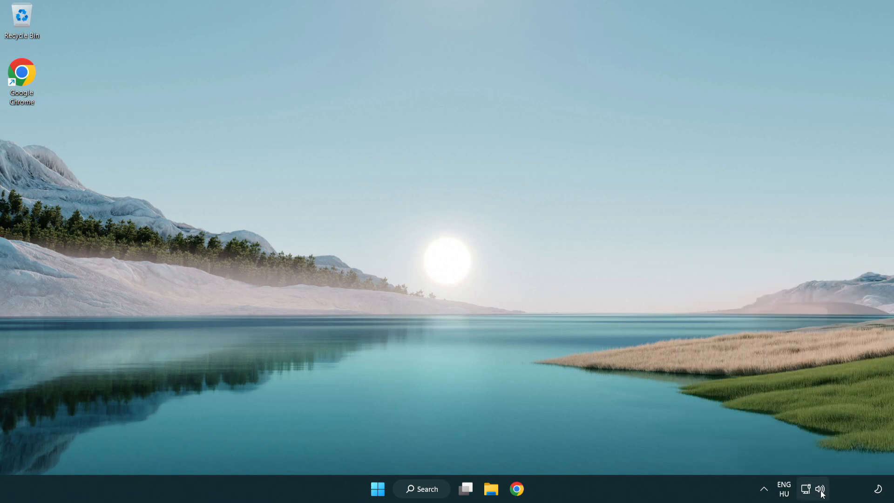
Step: From the tray volume menu's mixer, reset sound devices and app volumes to defaults
right_click(819, 488)
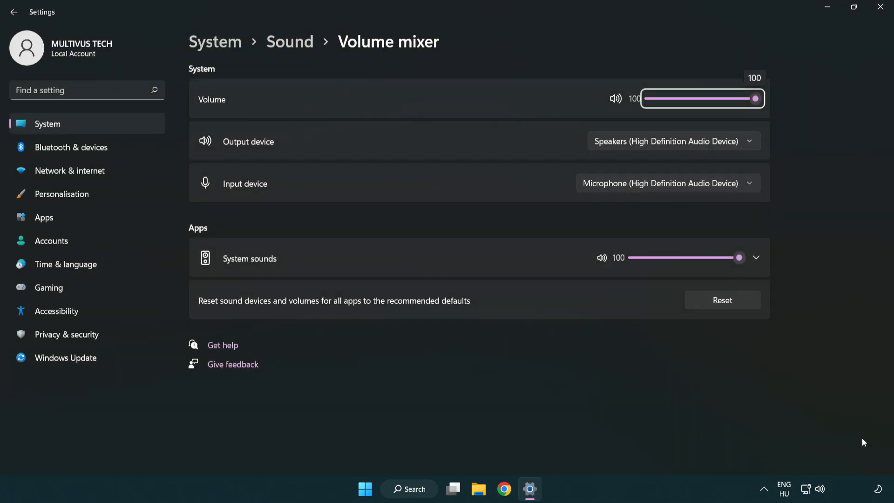
mouse_move(201, 315)
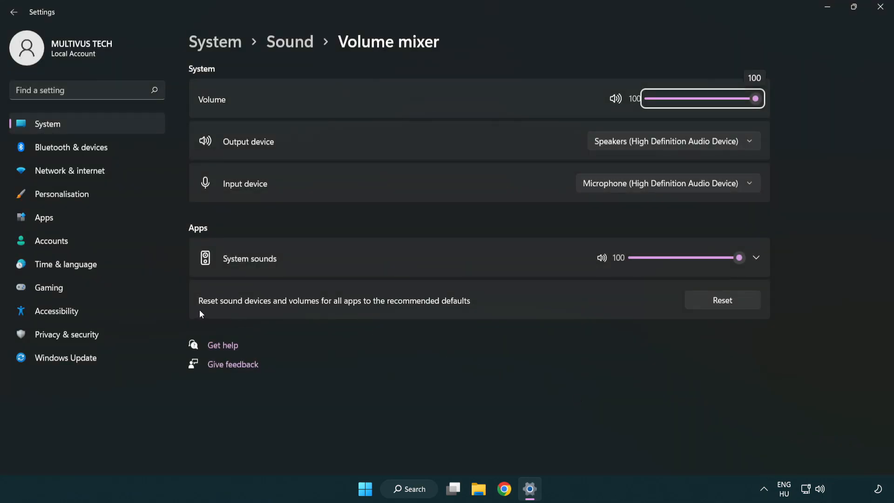
mouse_move(433, 311)
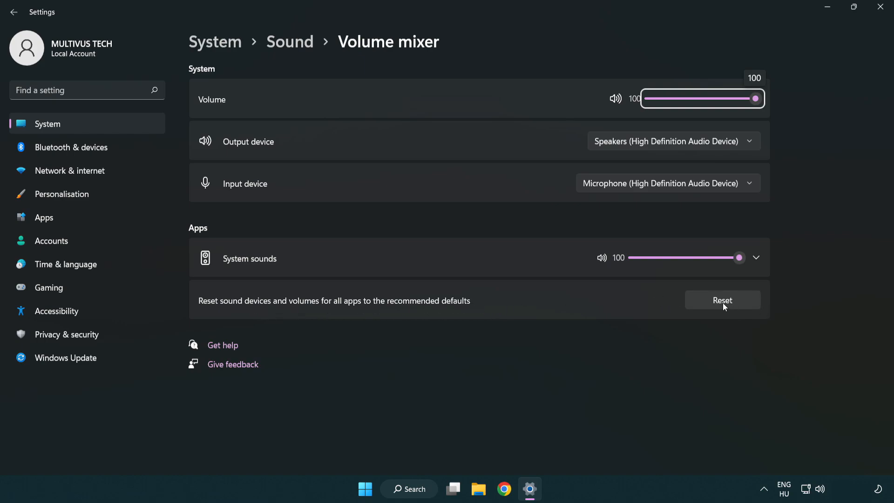
left_click(722, 299)
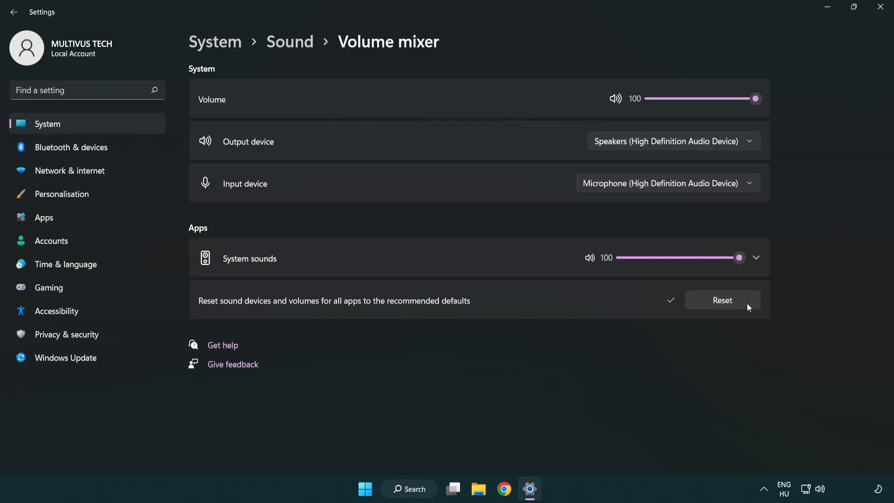
mouse_move(666, 317)
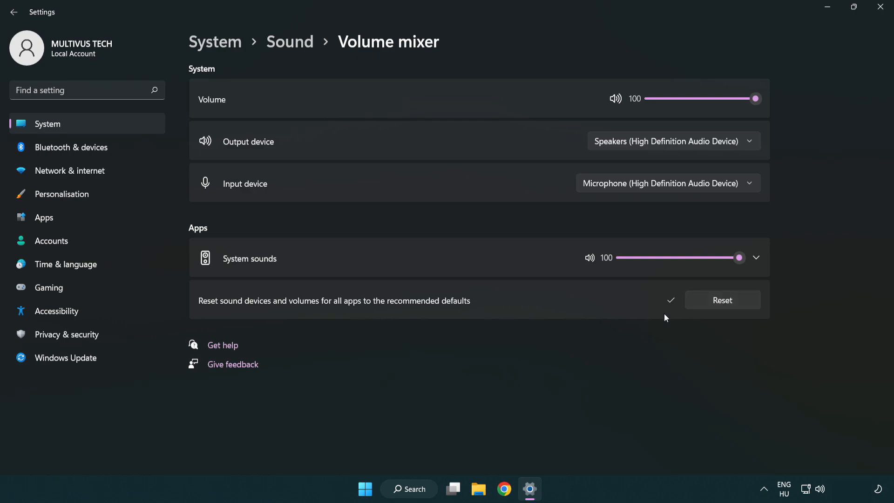
mouse_move(880, 8)
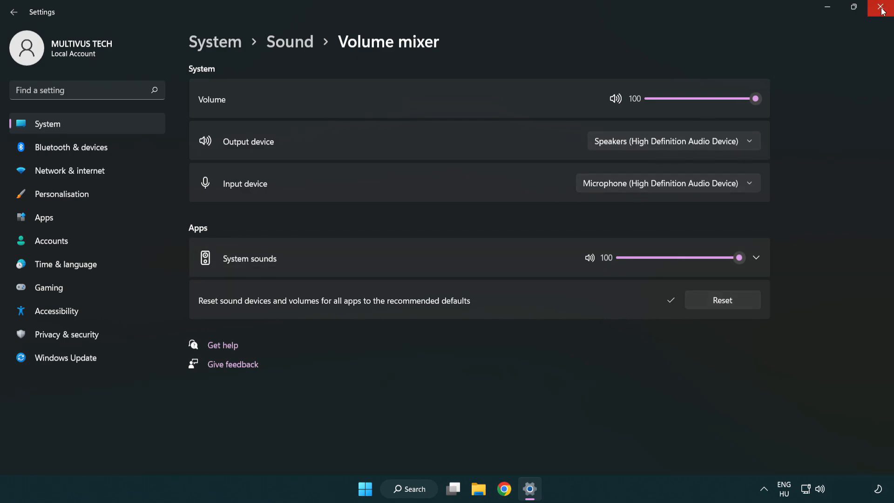
mouse_move(881, 7)
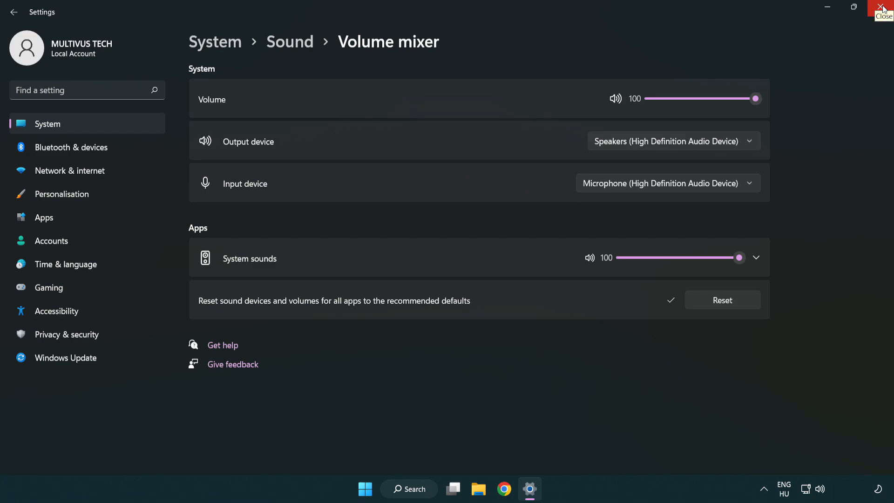
Step: Close the Settings window to return to the desktop
left_click(878, 7)
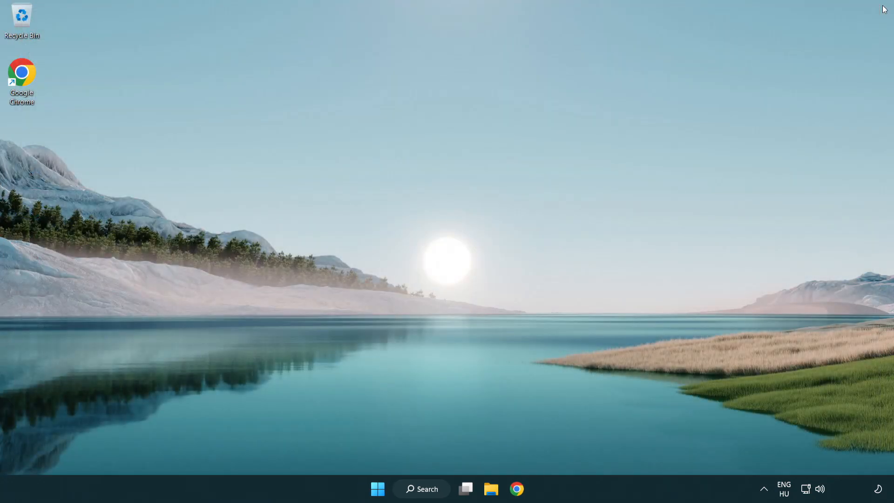
mouse_move(819, 486)
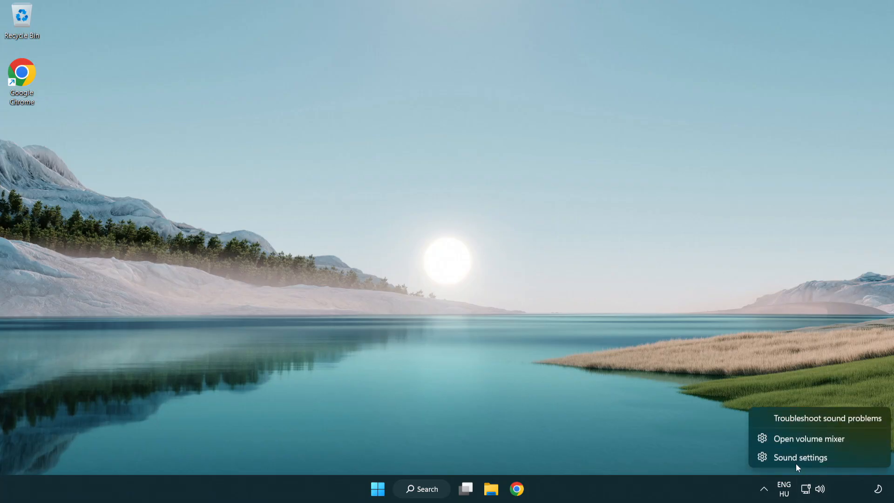
mouse_move(855, 464)
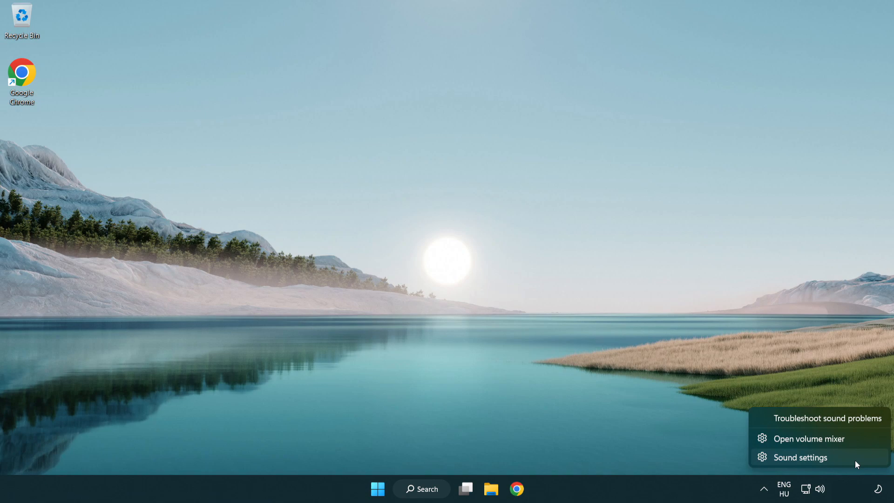
Step: Show the Sound settings page scrolled to its Advanced section
left_click(799, 457)
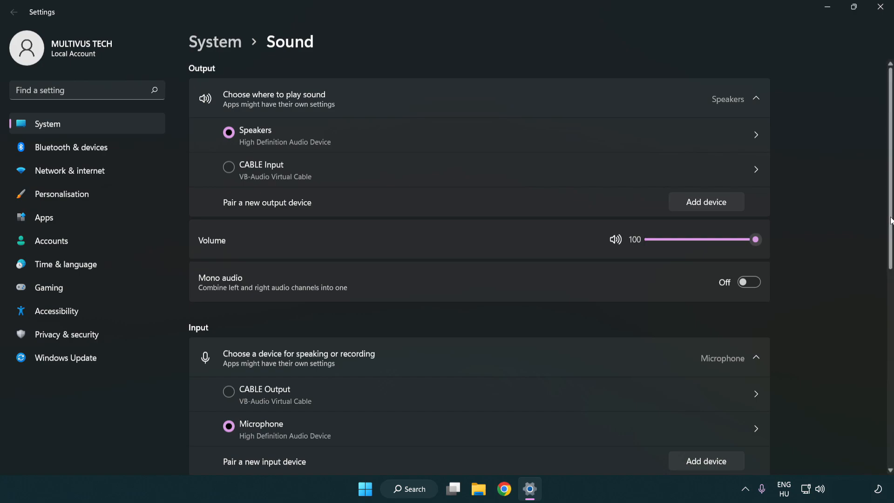
scroll("down", 3)
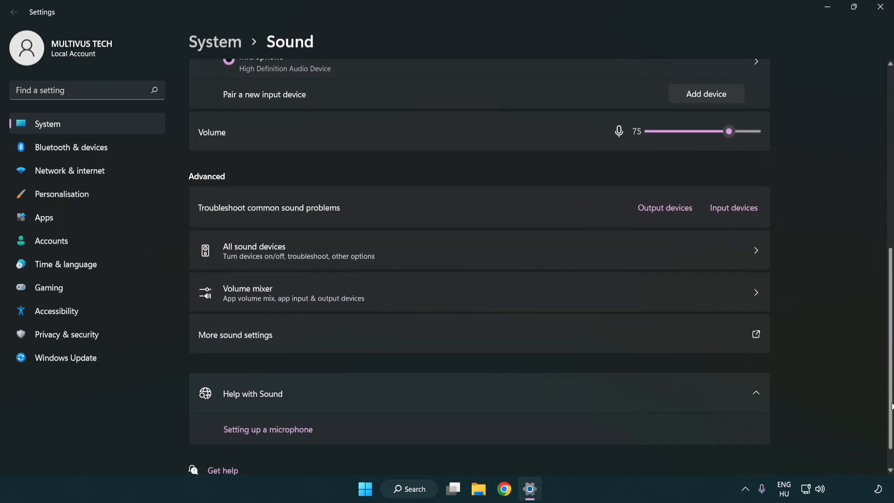
scroll("down", 3)
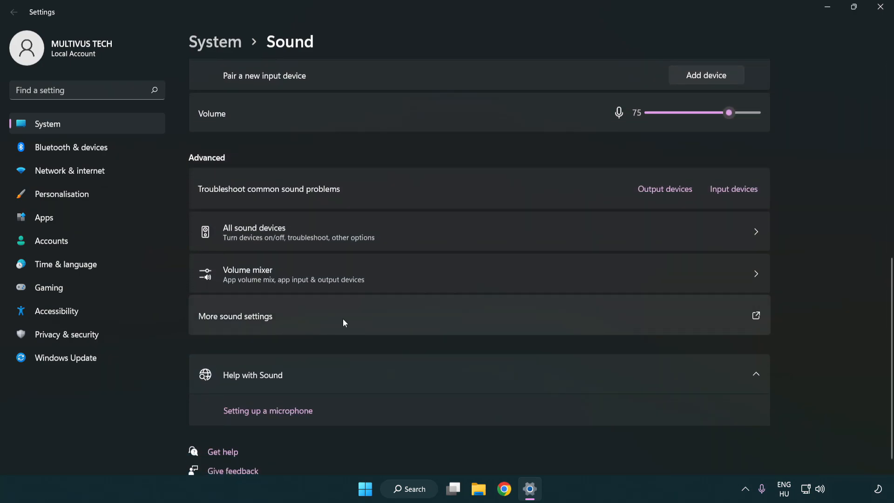
Step: In the classic Sound panel's Playback list, disable CABLE Input and select Speakers
left_click(235, 317)
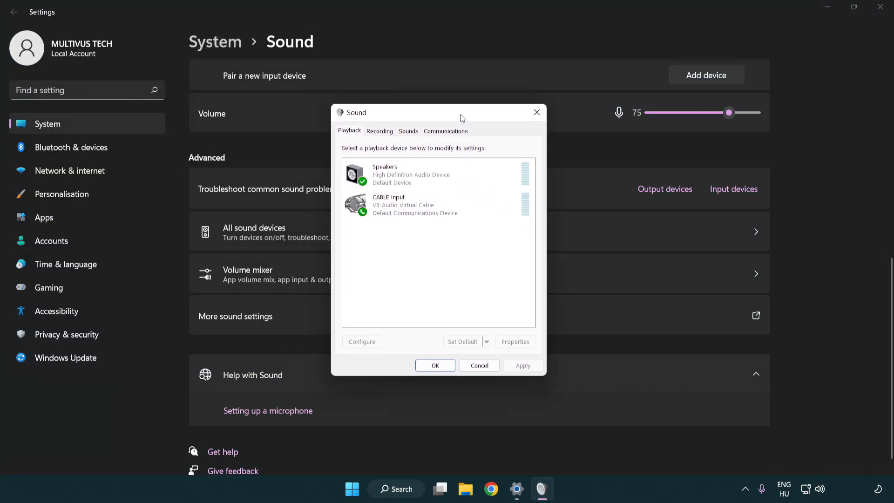
left_click(415, 205)
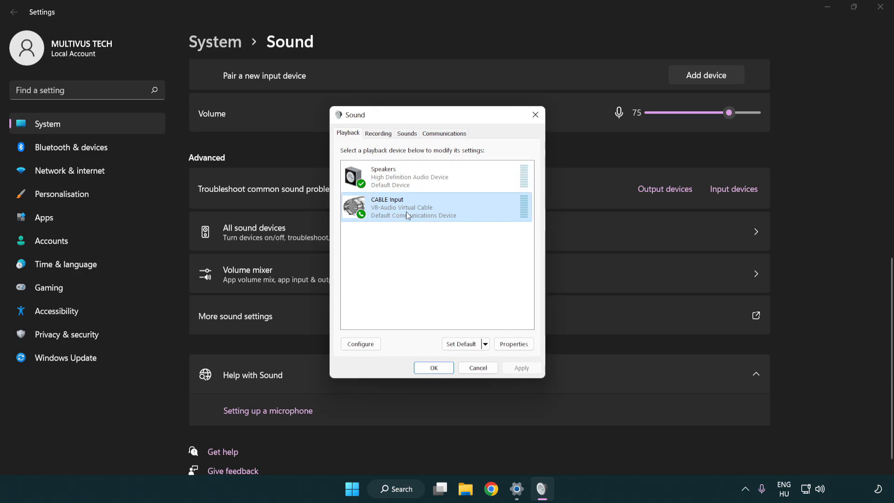
right_click(407, 215)
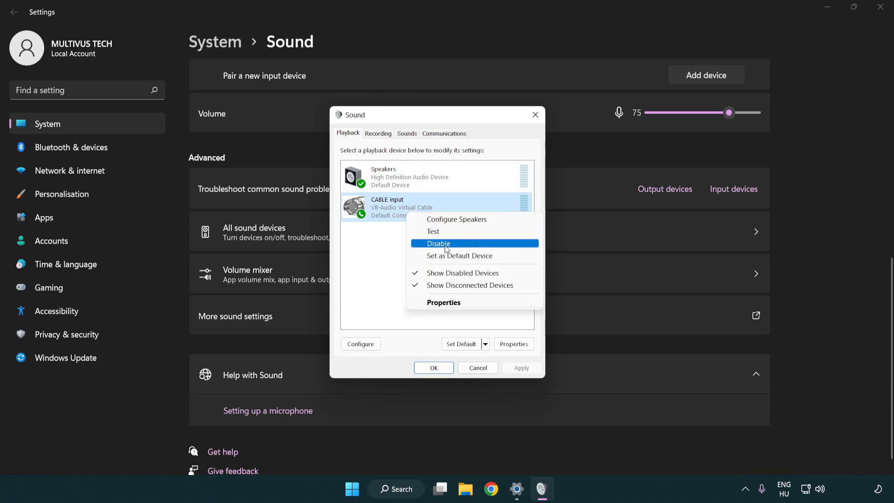
left_click(438, 244)
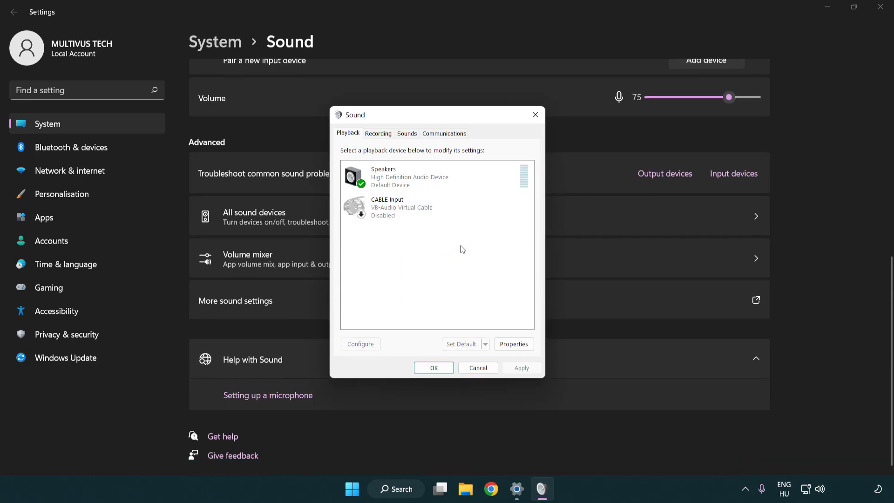
left_click(409, 177)
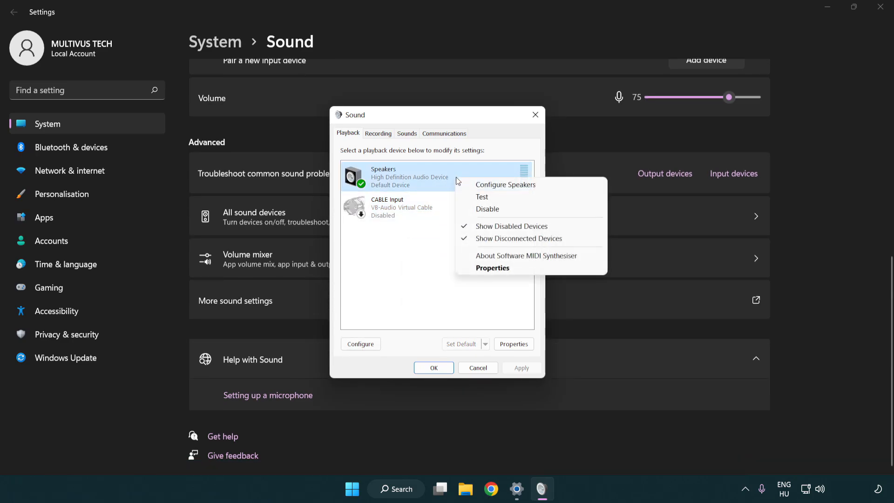
mouse_move(505, 184)
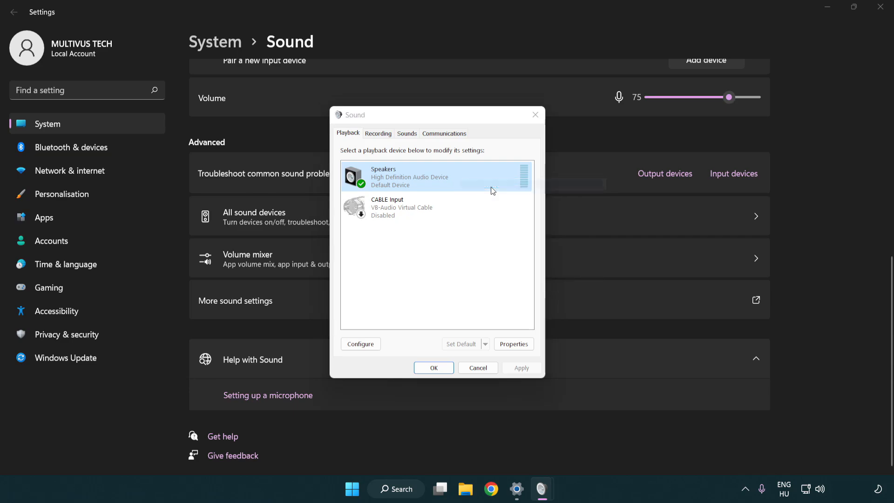
Step: Run Speaker Setup keeping 7.1 Surround with front and surround speakers full-range
left_click(361, 343)
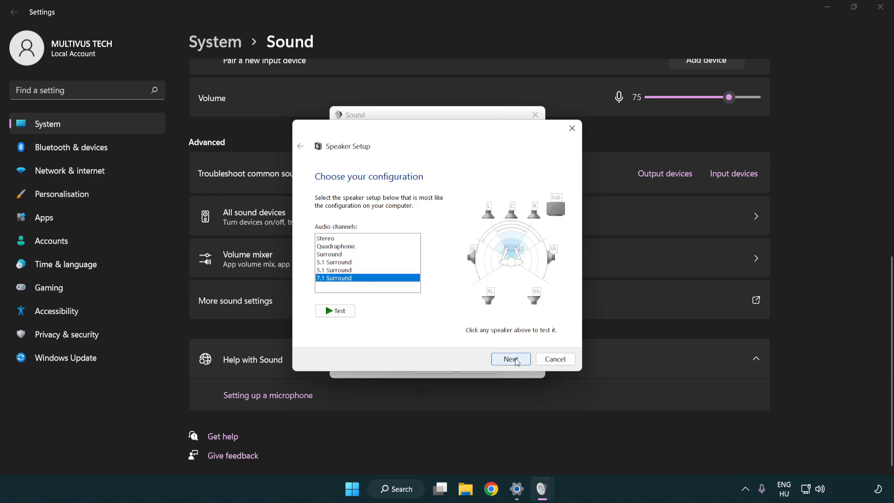
left_click(510, 359)
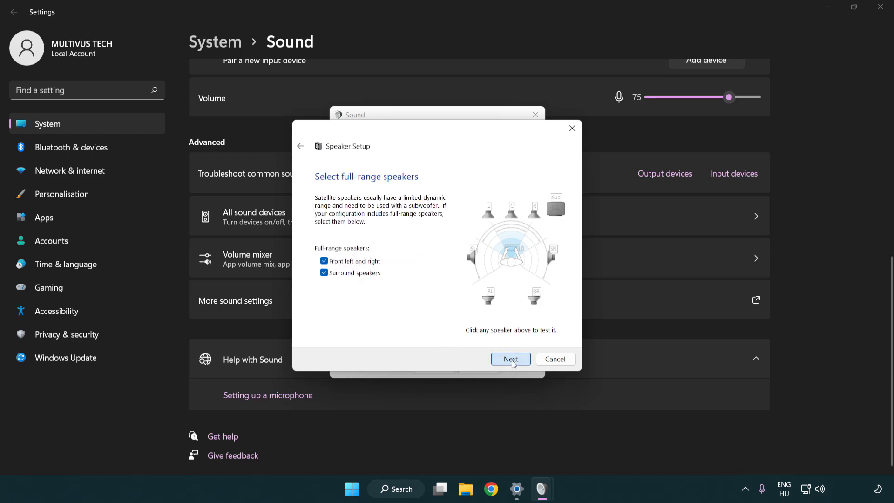
left_click(510, 359)
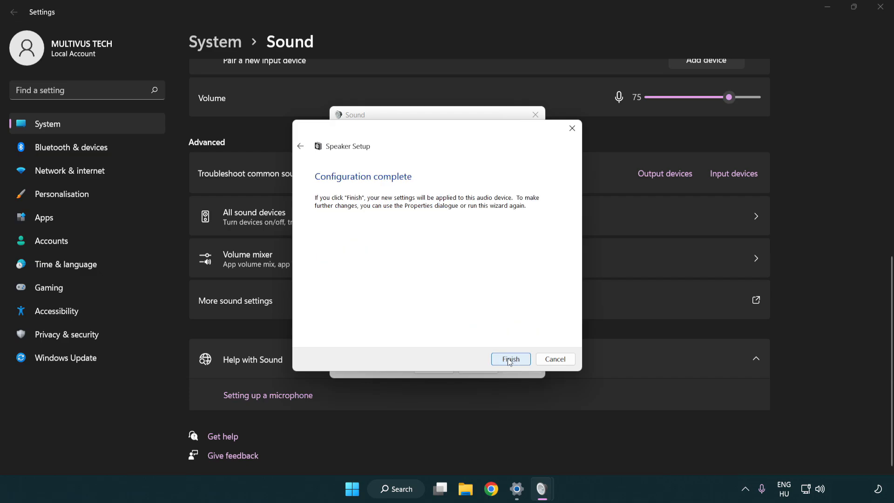
mouse_move(510, 362)
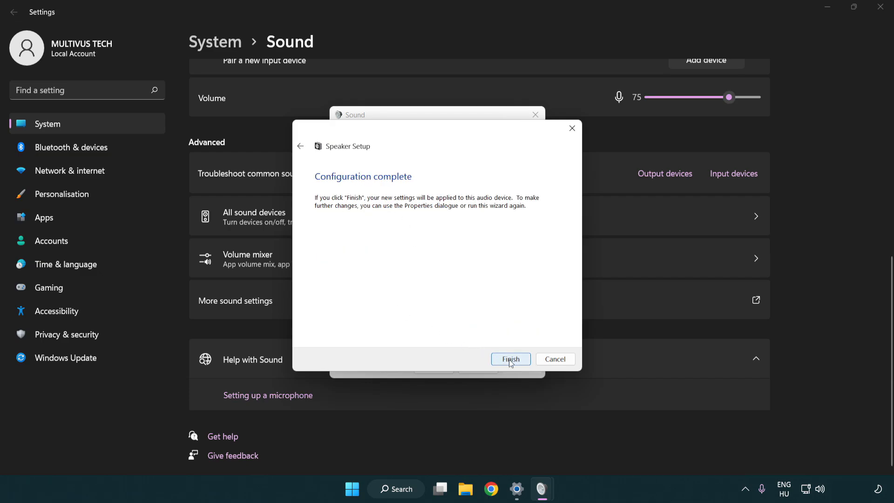
Step: Finish speaker setup and review the Speakers' Enhancements options
left_click(510, 359)
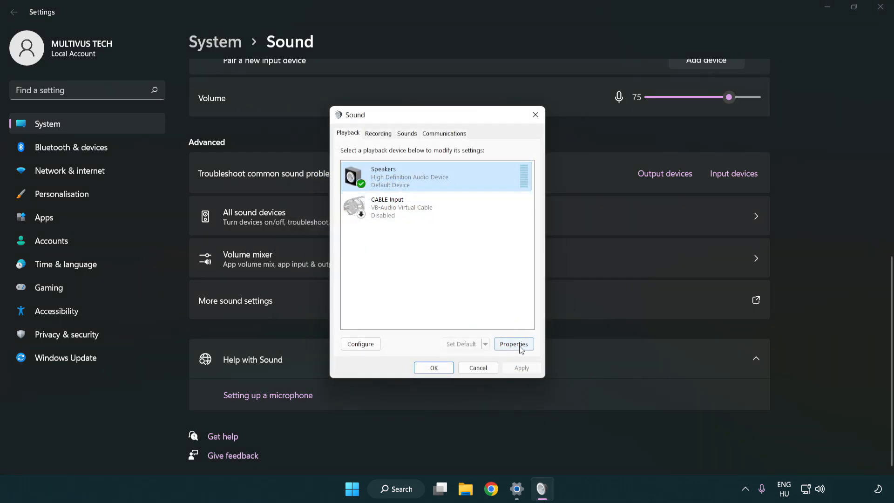
left_click(513, 345)
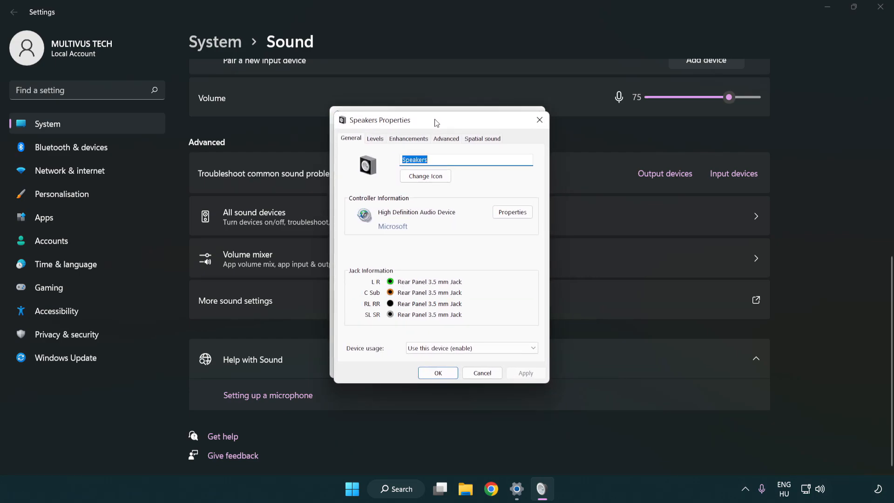
left_click(408, 137)
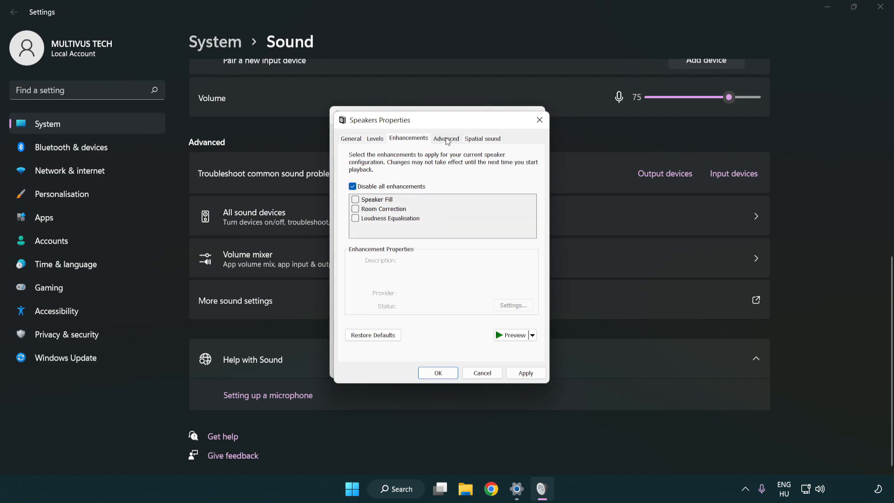
Step: Set the Speakers default format to 16 bit, 48000 Hz (DVD Quality) and save
left_click(446, 138)
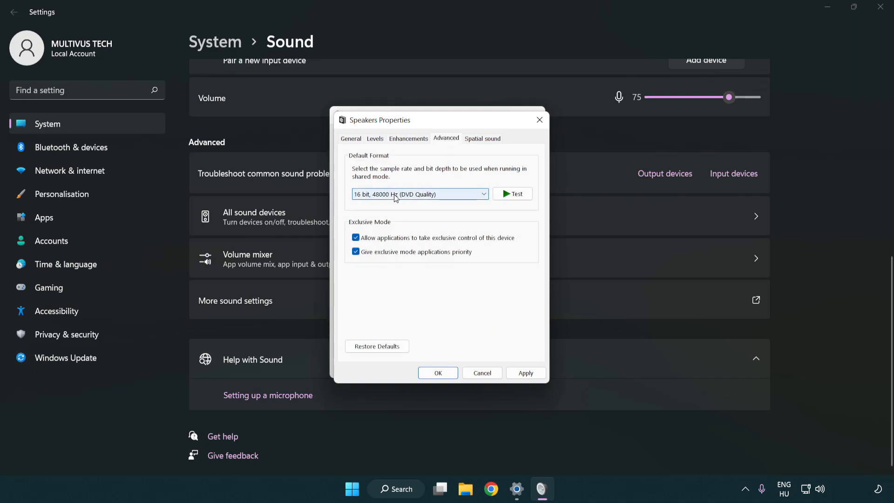
left_click(419, 194)
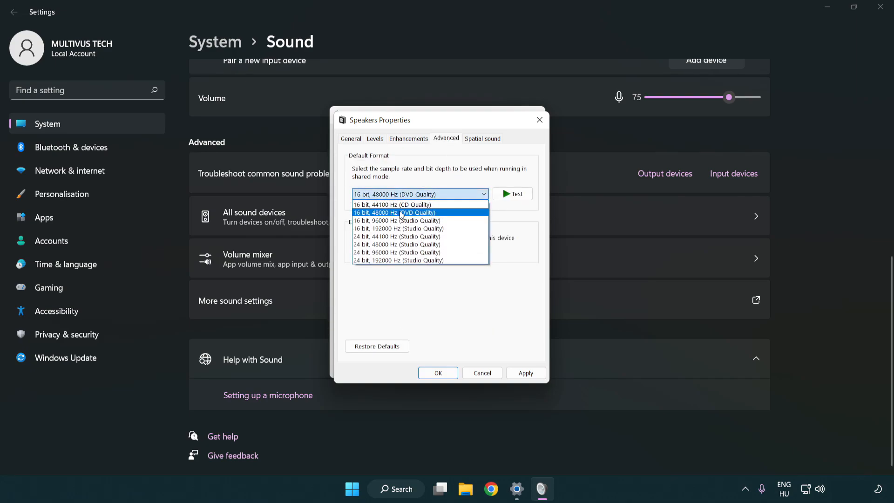
left_click(395, 212)
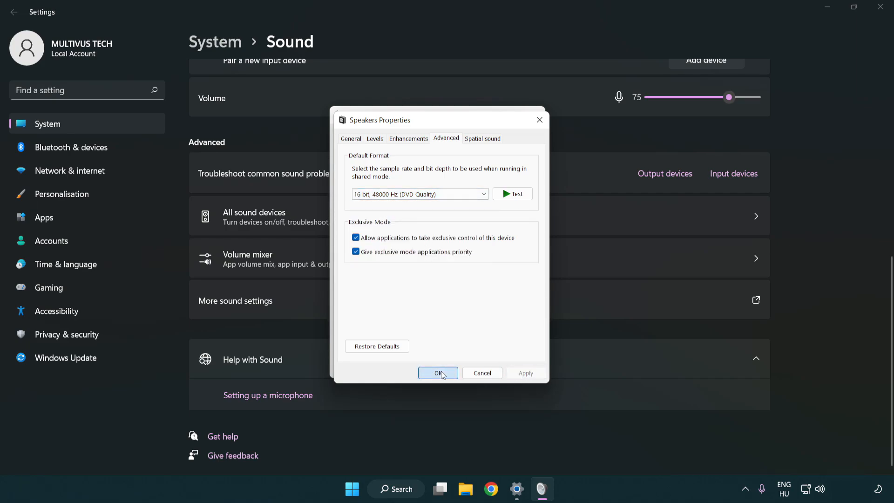
left_click(437, 372)
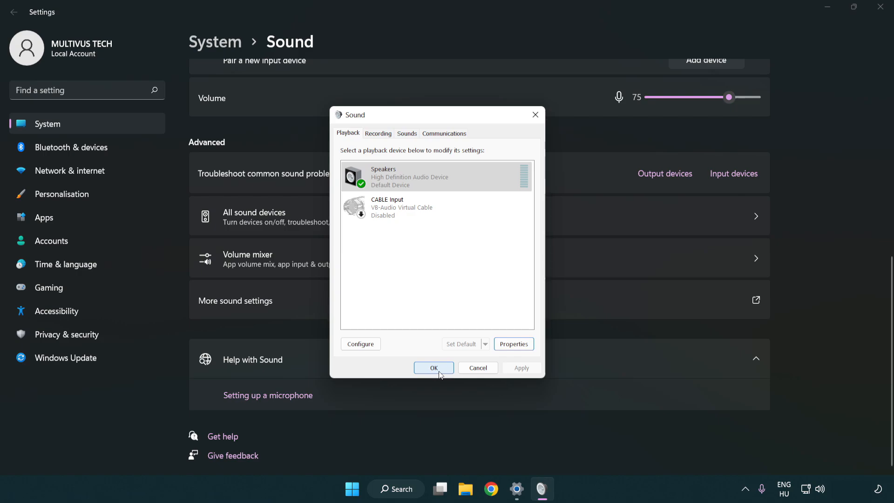
Step: Close the Sound dialog with OK and close the Settings window
left_click(434, 368)
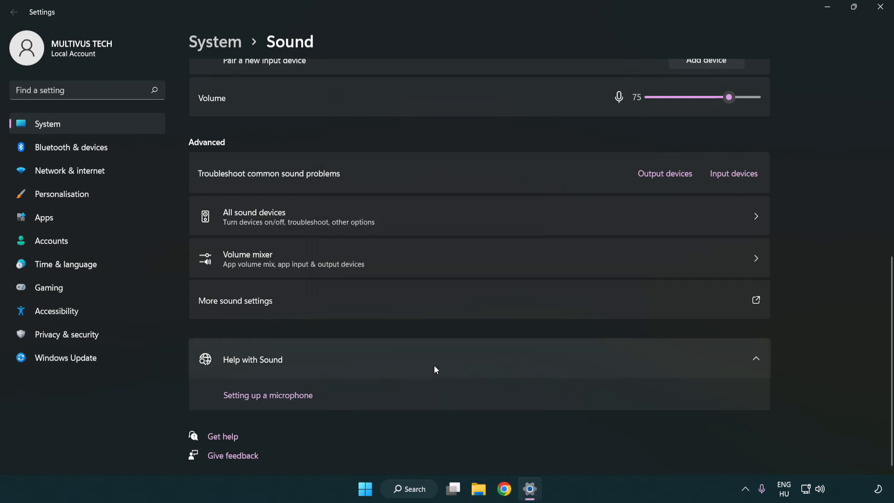
mouse_move(879, 7)
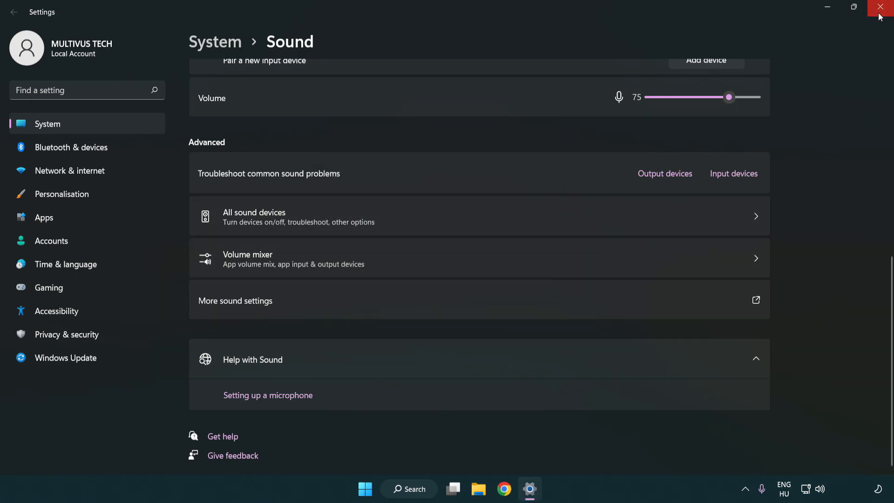
left_click(880, 6)
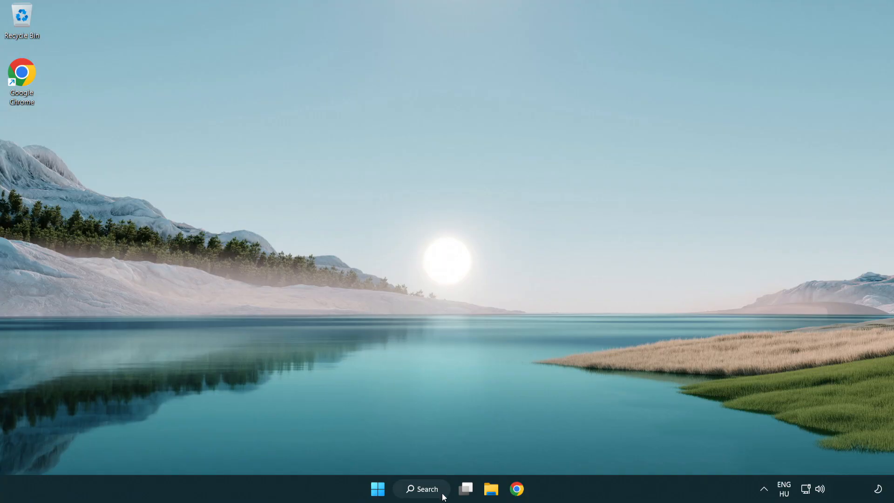
Step: Find Device Manager through Windows Search and launch it
left_click(422, 488)
type("device manager")
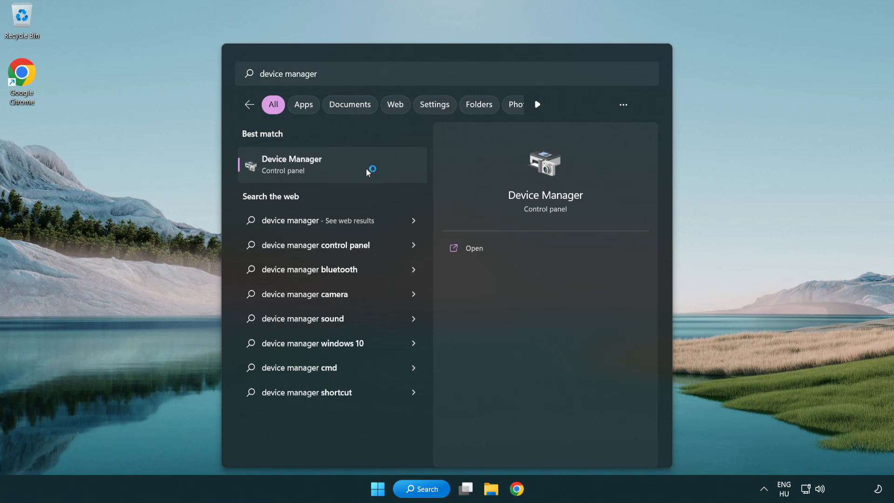
left_click(309, 165)
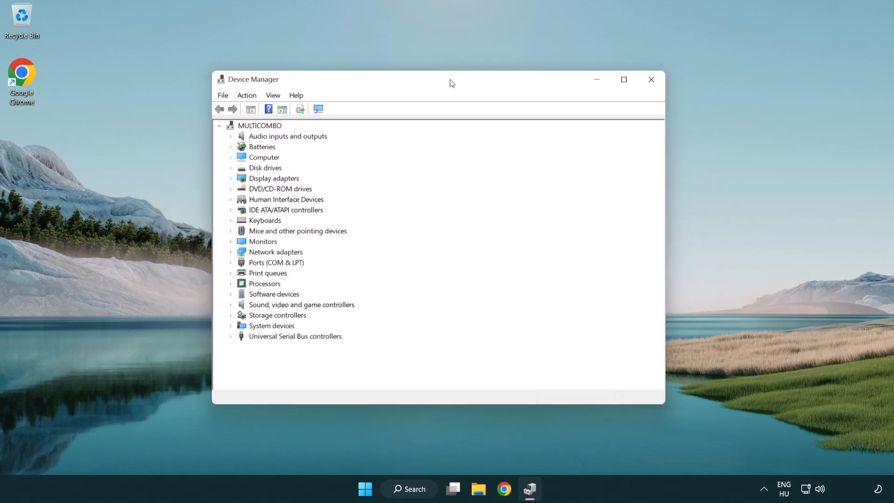
Step: Under Sound, video and game controllers, bring up the High Definition Audio Device's actions
left_click(301, 305)
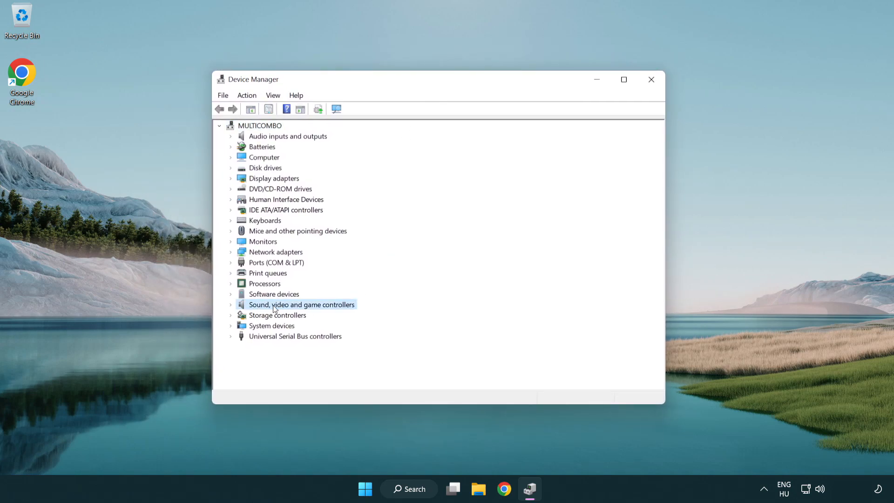
left_click(231, 304)
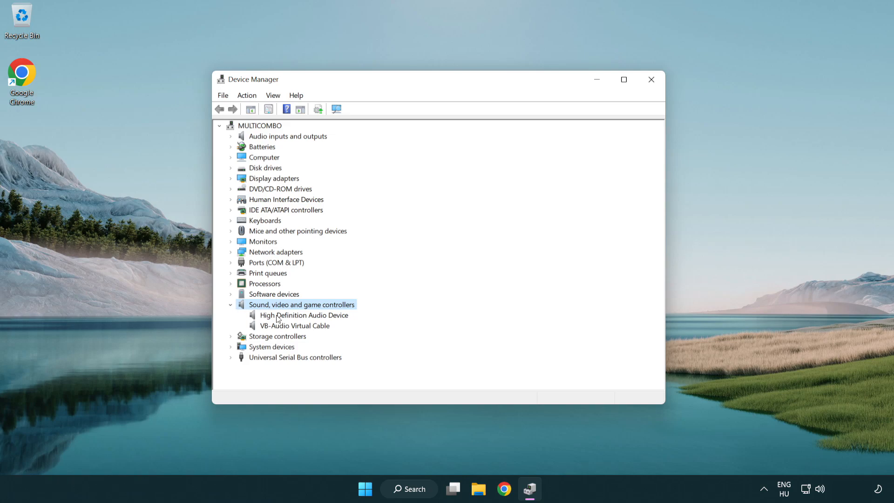
left_click(303, 314)
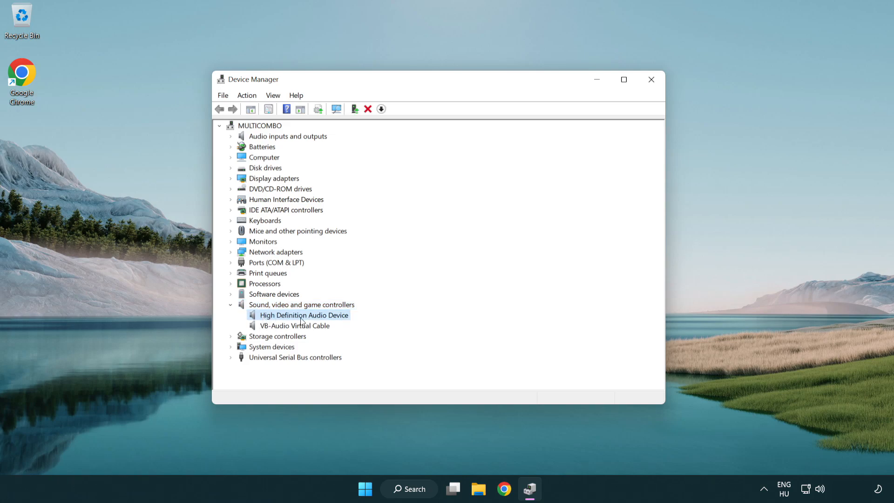
right_click(315, 314)
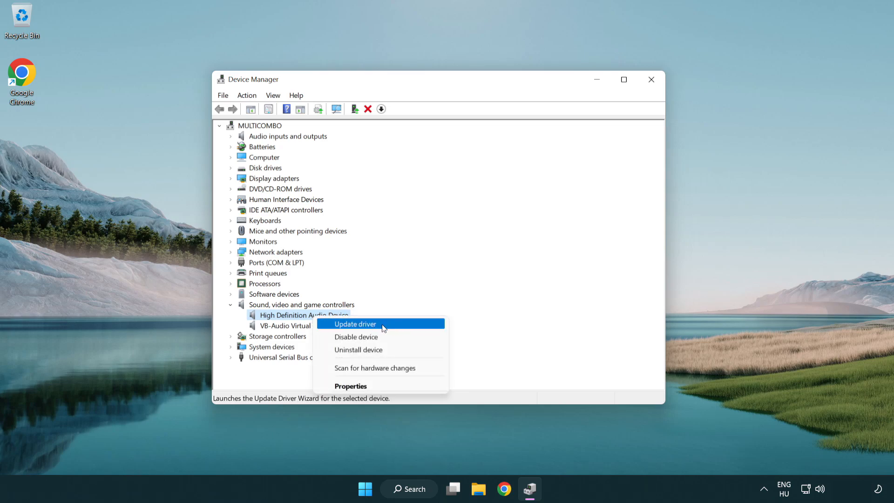
Step: Choose the High Definition Audio Device driver from the compatible drivers already on this computer
left_click(355, 323)
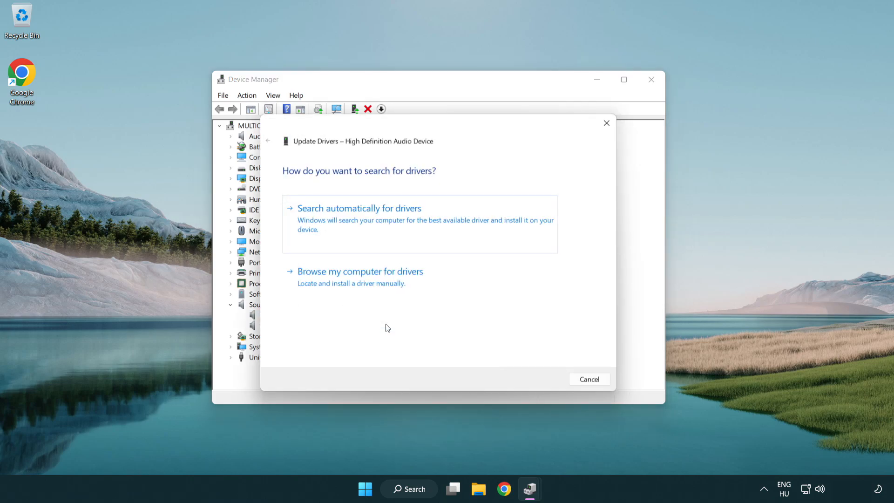
mouse_move(468, 216)
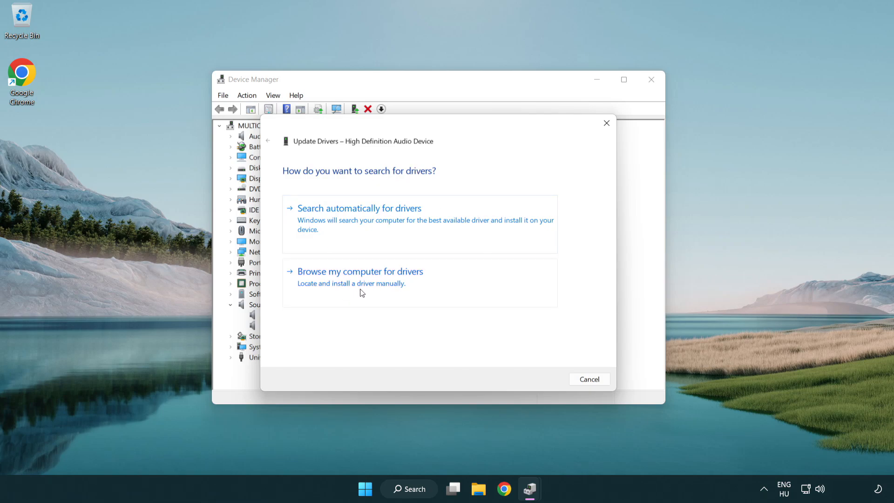
left_click(360, 271)
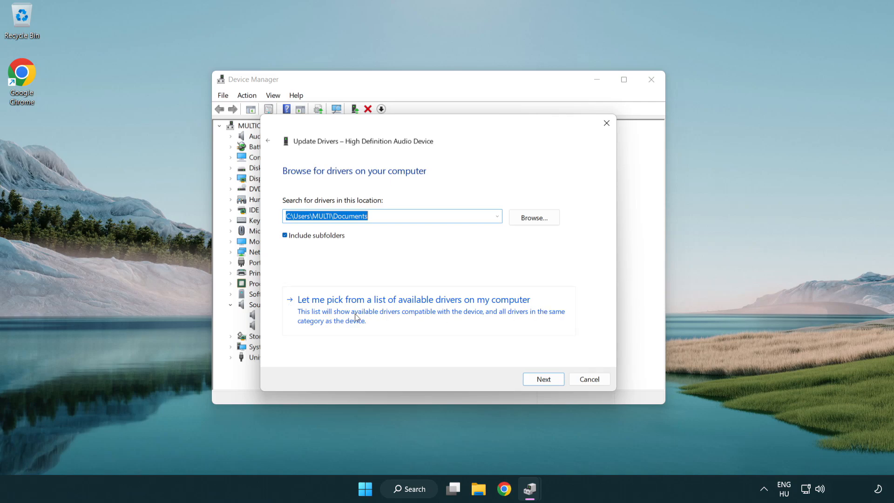
mouse_move(430, 318)
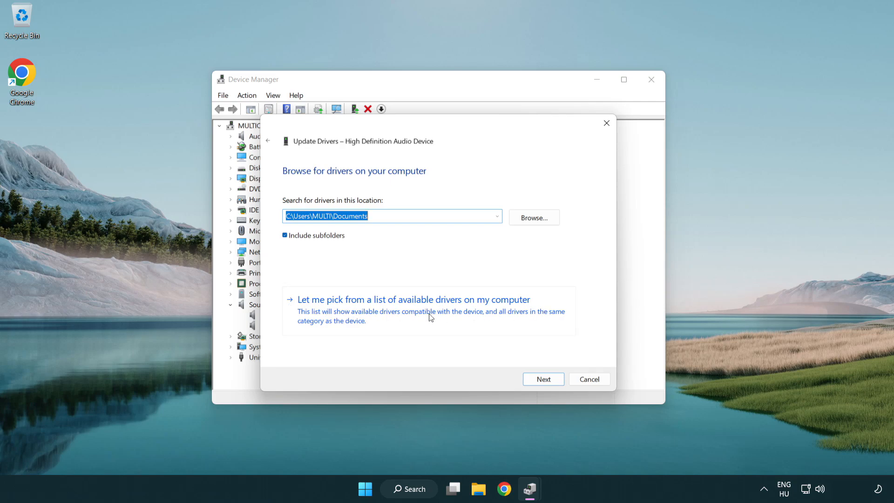
left_click(413, 299)
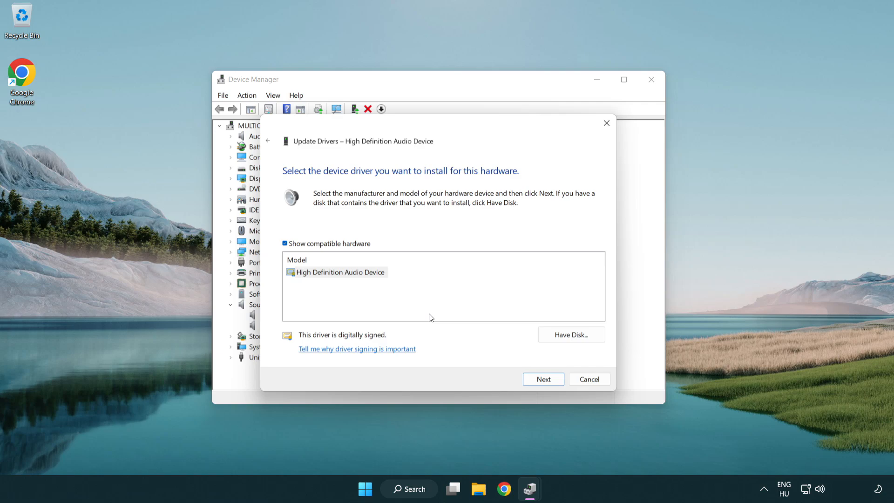
left_click(336, 272)
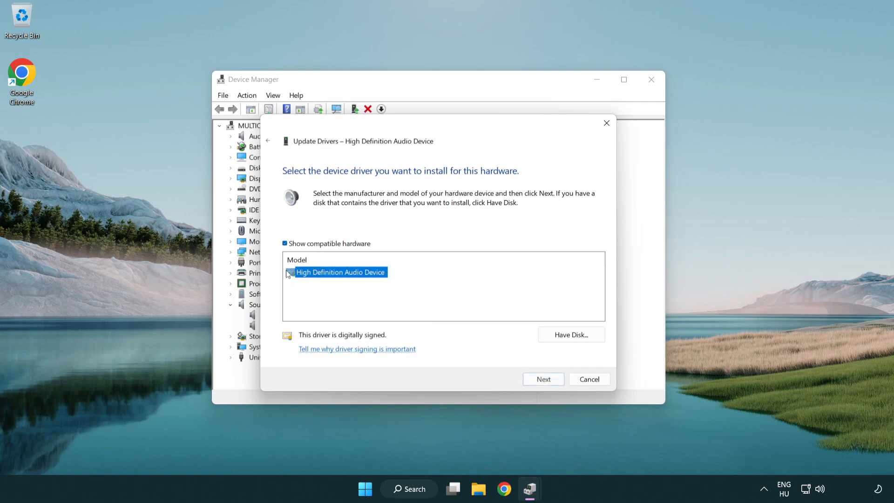
mouse_move(505, 342)
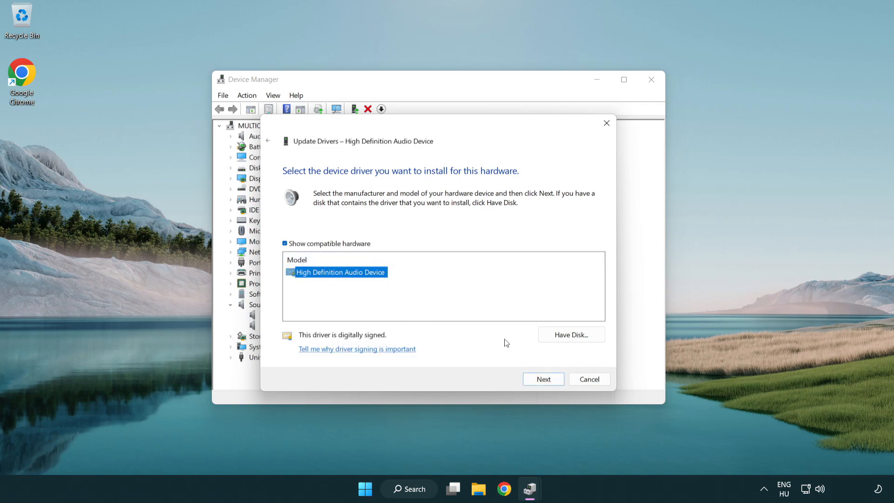
Step: Install the chosen driver, confirming the warning, and dismiss the success message
left_click(543, 379)
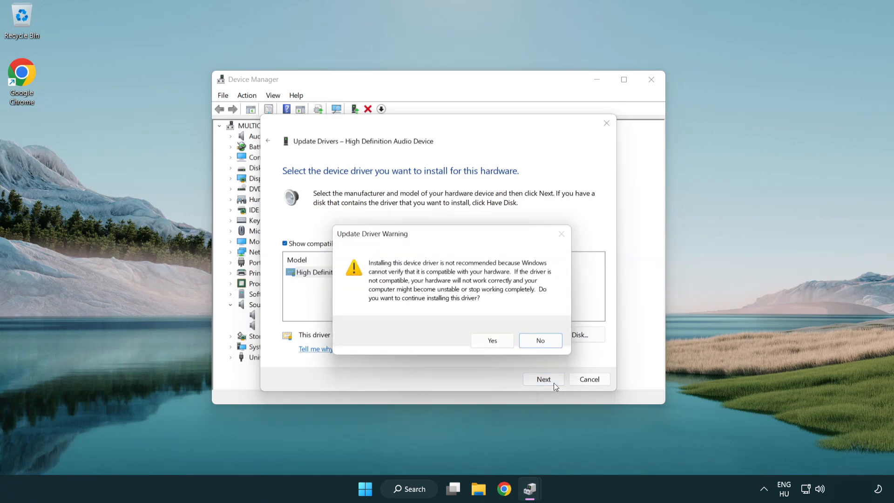
left_click(491, 341)
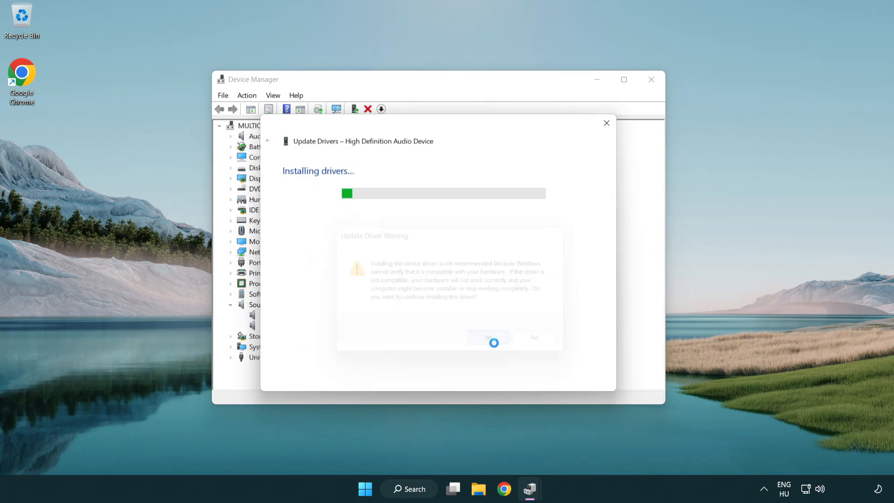
left_click(488, 337)
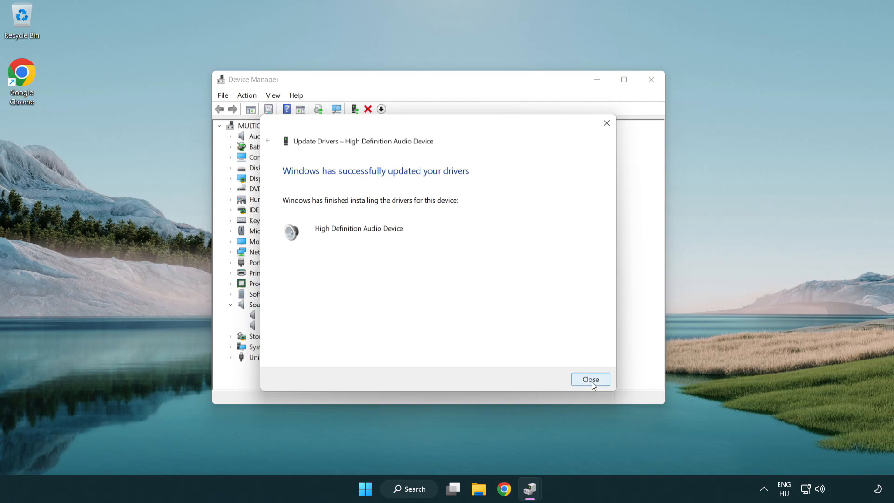
left_click(590, 379)
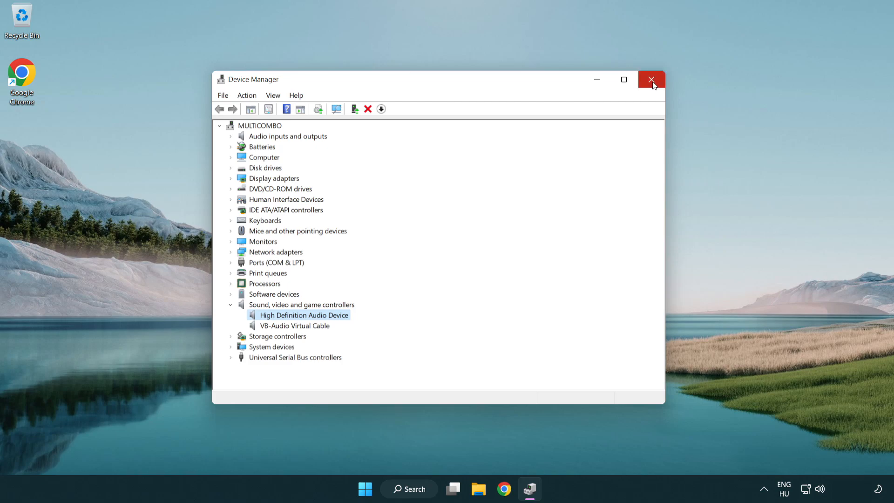
Step: Close Device Manager, leaving only the desktop showing
left_click(652, 80)
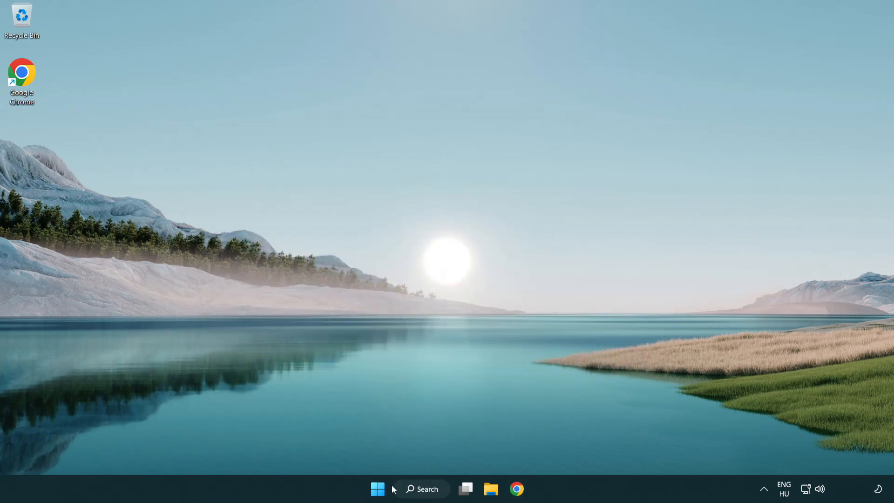
left_click(378, 501)
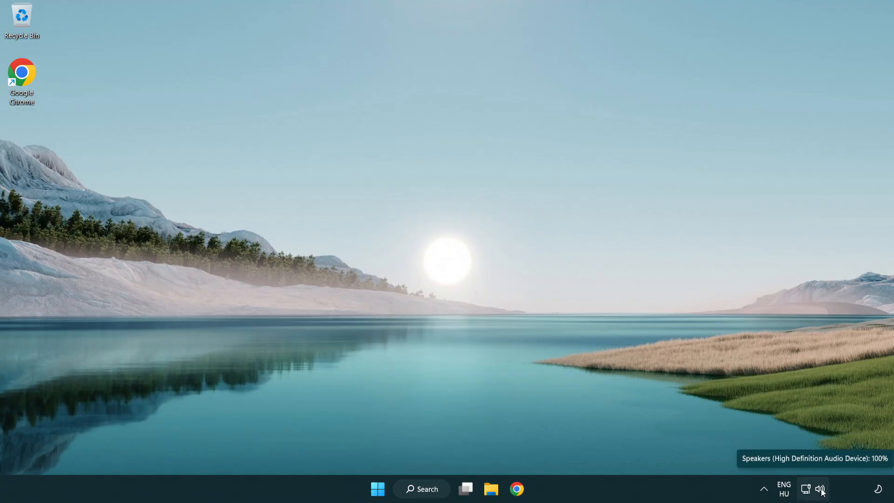
Step: Launch Troubleshoot sound problems from the taskbar speaker icon's quick options
right_click(819, 487)
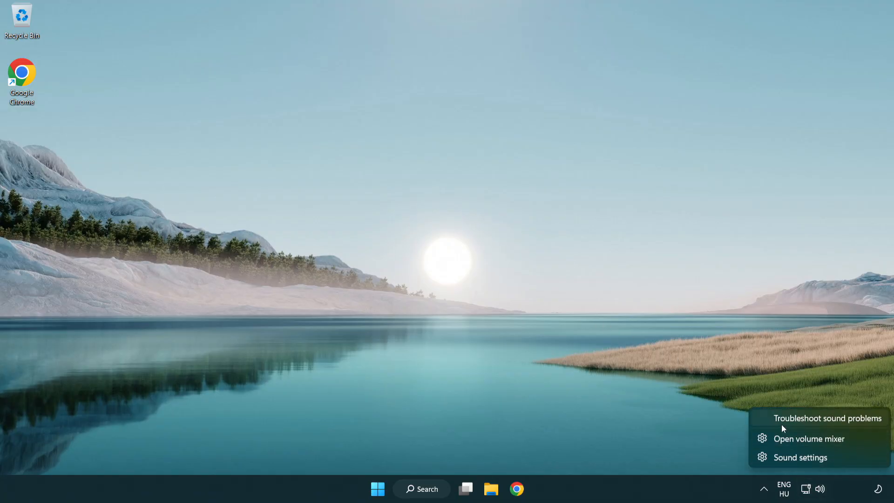
mouse_move(818, 424)
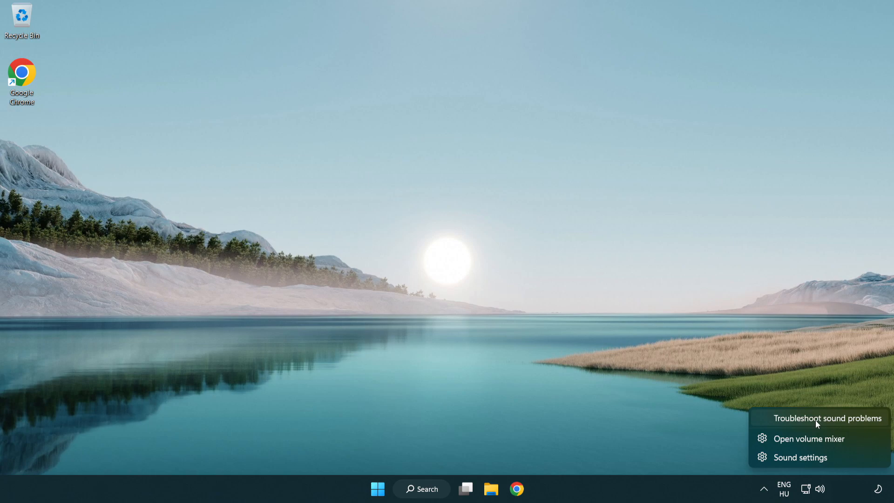
left_click(828, 418)
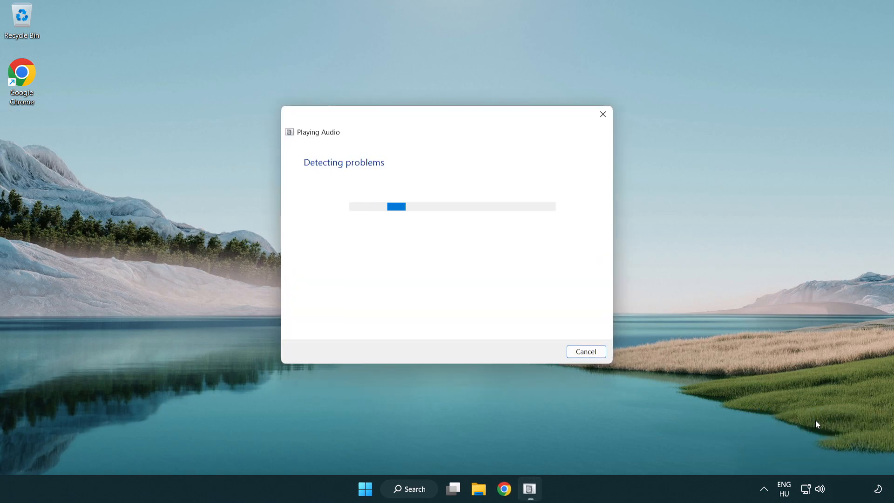